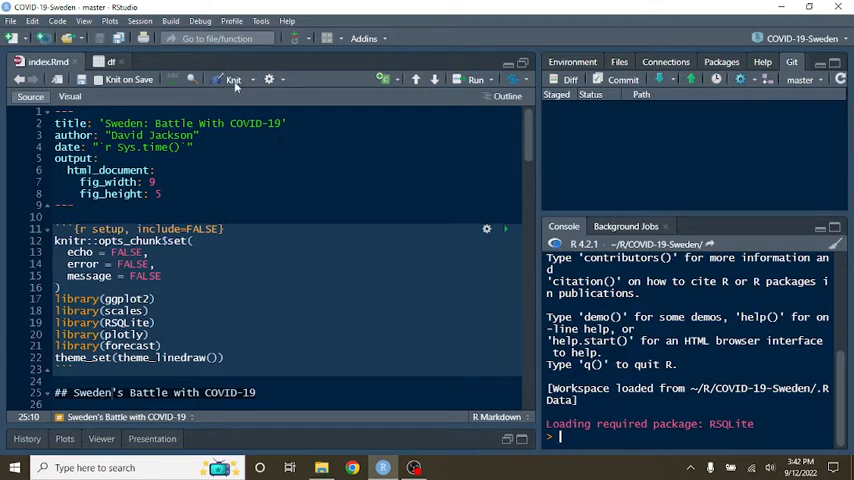
- Knit index.Rmd to render the Sweden COVID-19 report as HTML
click(230, 79)
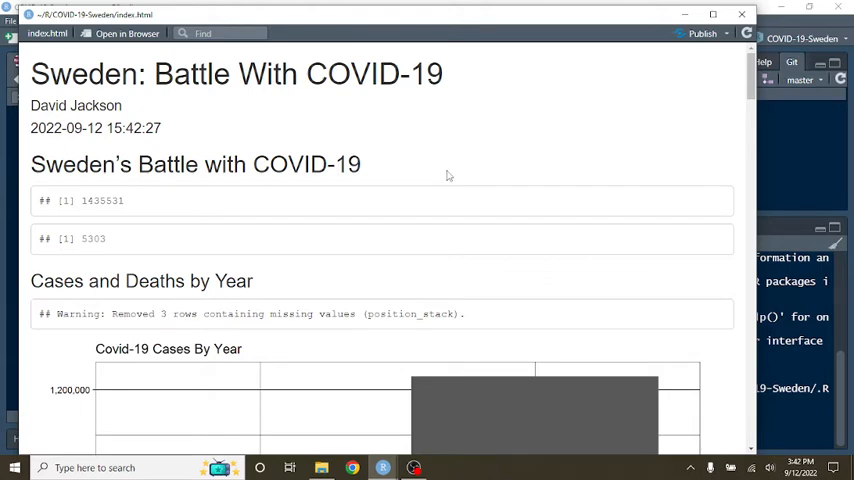
mouse_move(345, 221)
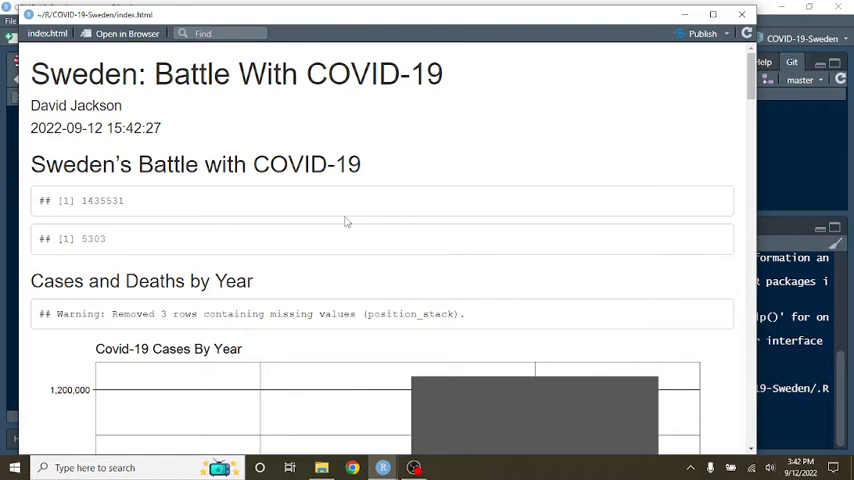
mouse_move(110, 201)
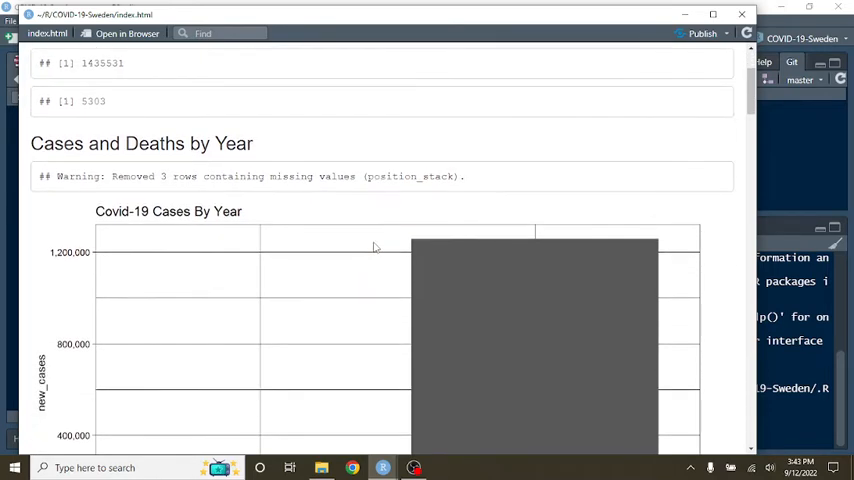
scroll(down, 3)
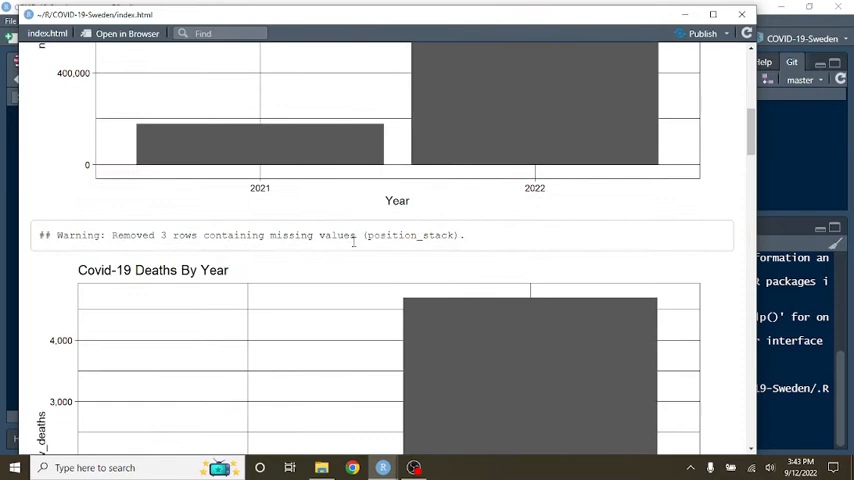
scroll(down, 3)
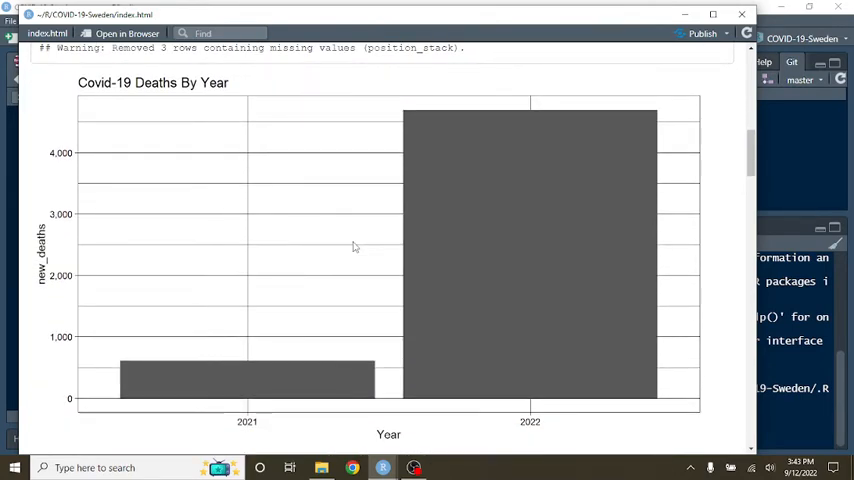
scroll(down, 3)
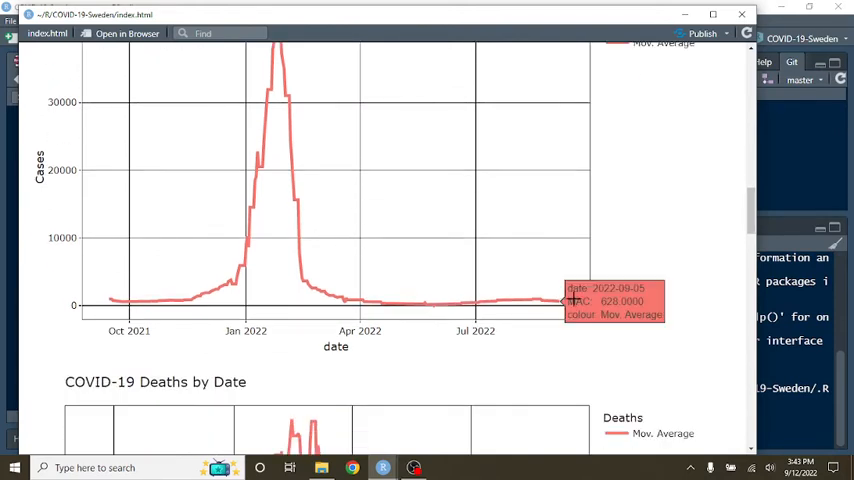
mouse_move(558, 300)
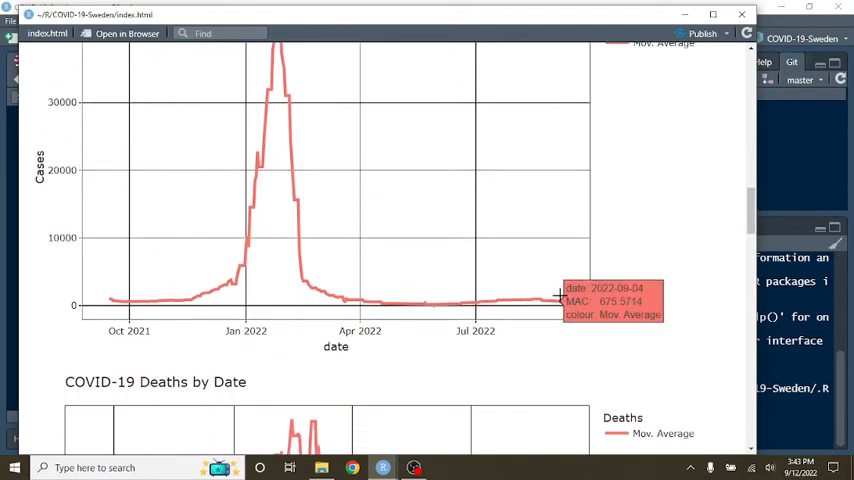
scroll(down, 3)
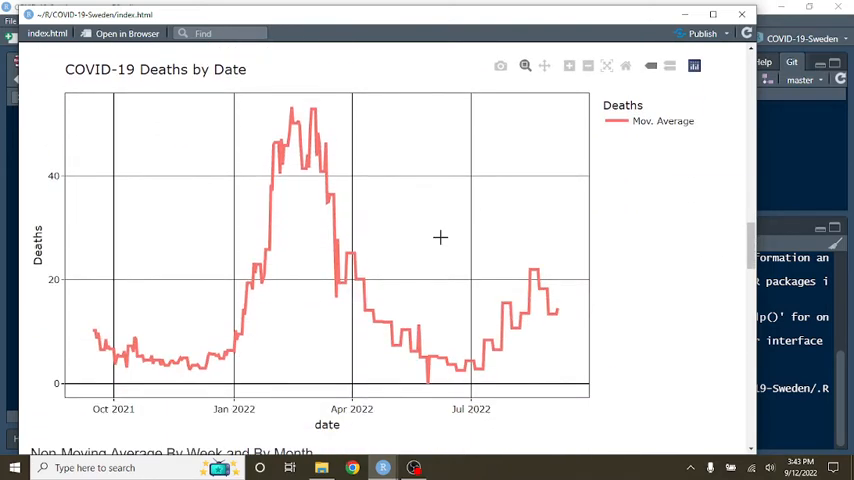
mouse_move(557, 308)
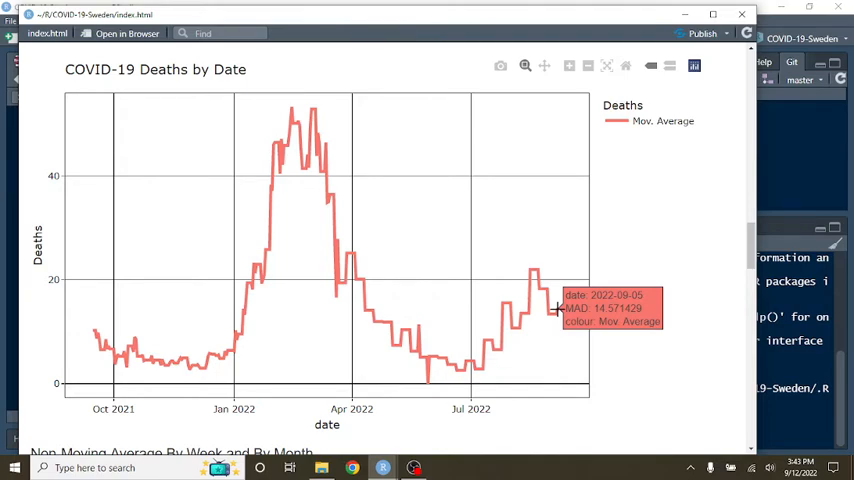
scroll(down, 3)
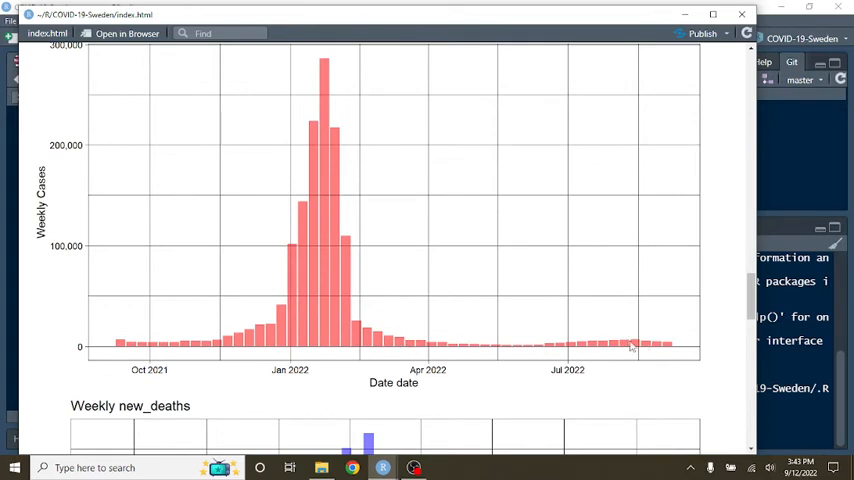
mouse_move(365, 302)
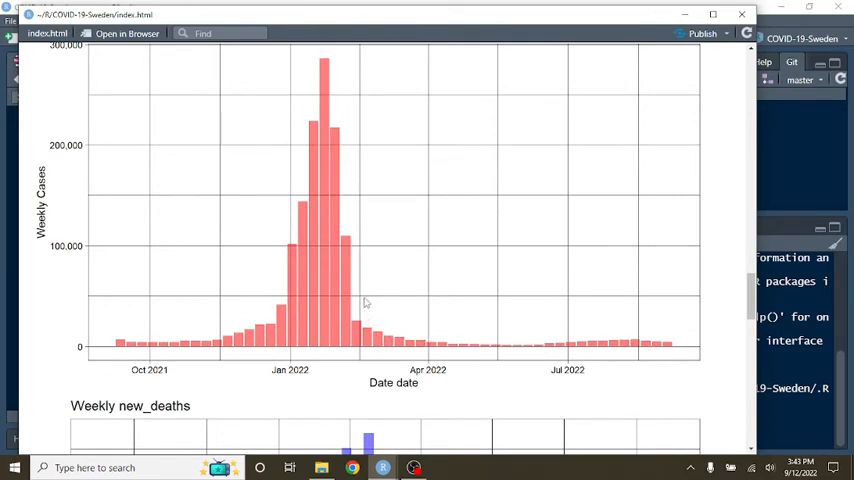
mouse_move(427, 323)
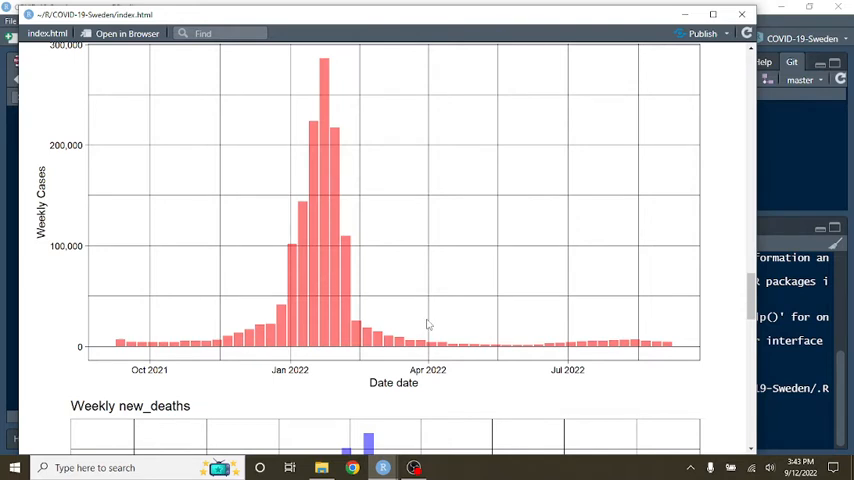
mouse_move(405, 335)
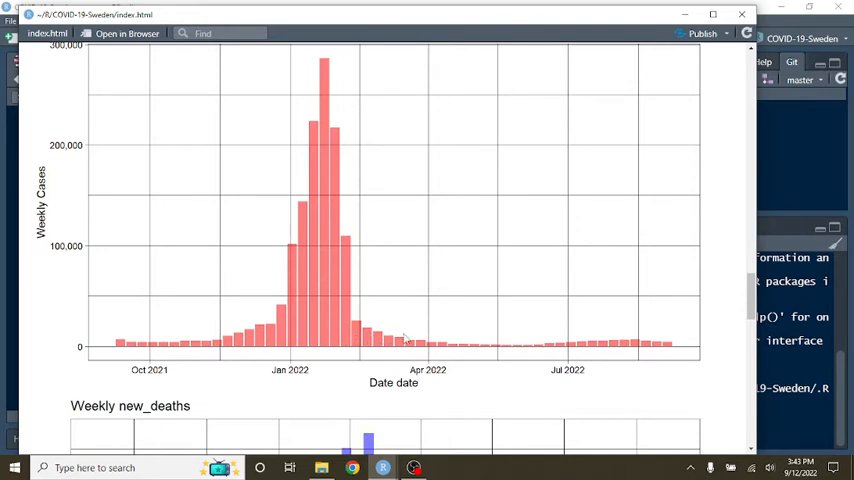
mouse_move(463, 342)
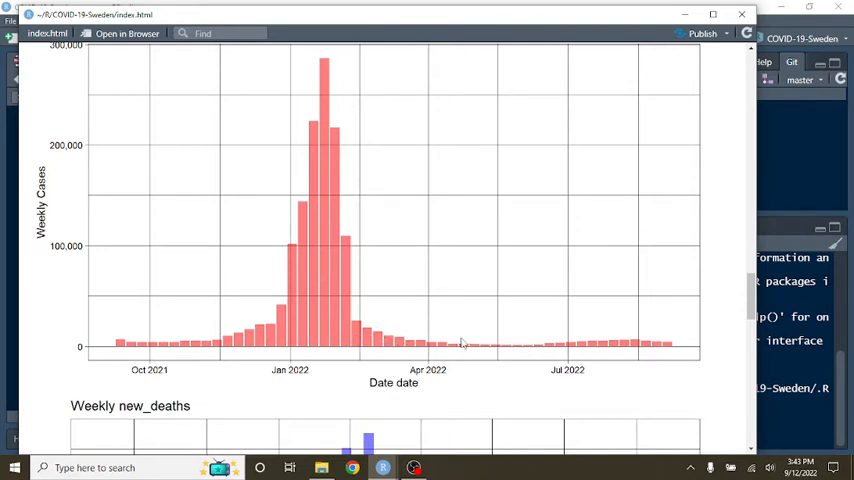
mouse_move(418, 314)
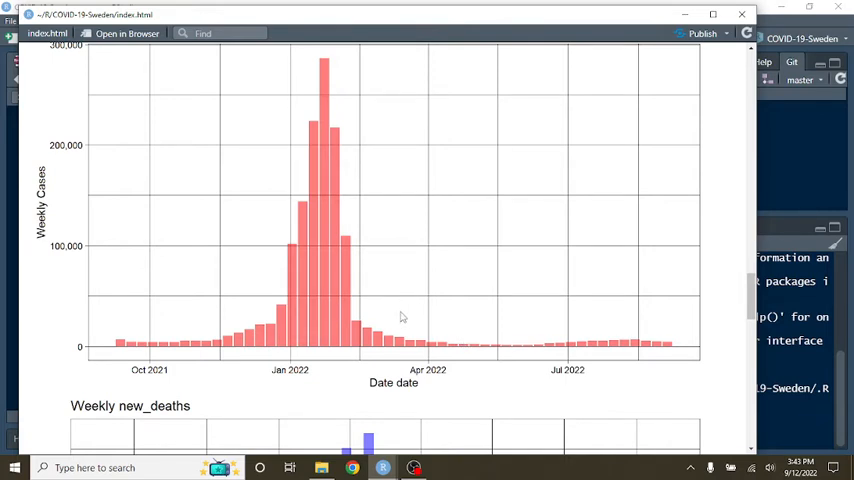
scroll(down, 3)
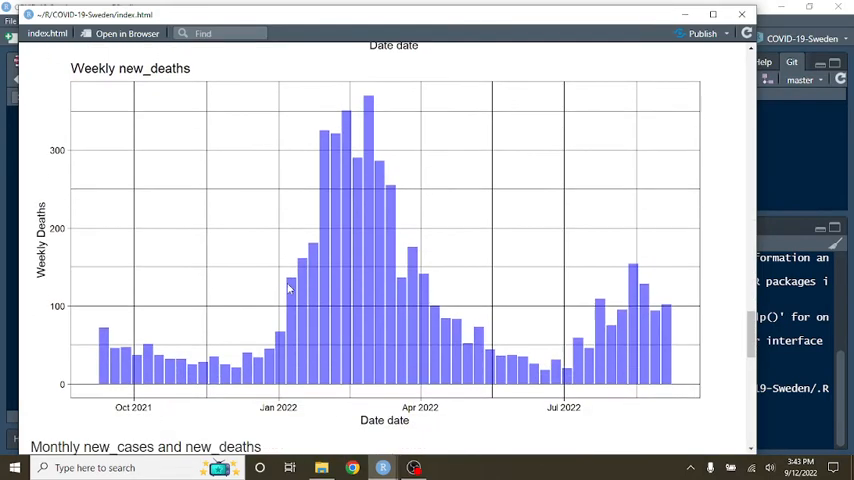
scroll(down, 3)
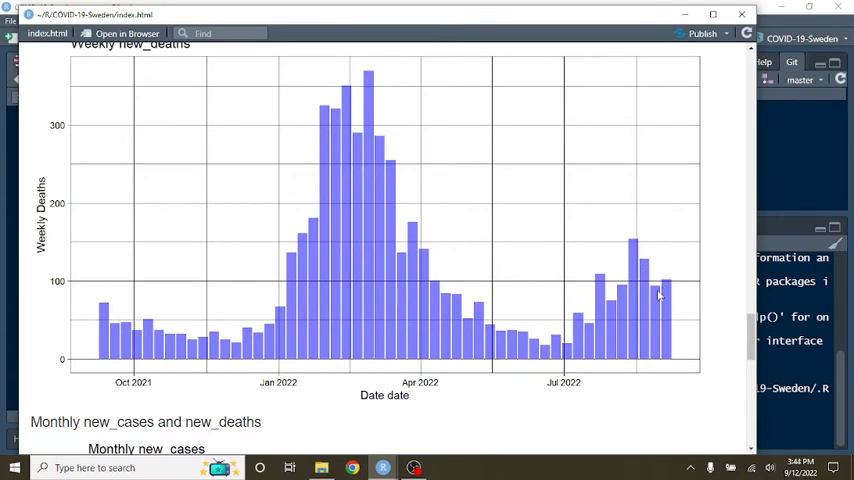
scroll(down, 3)
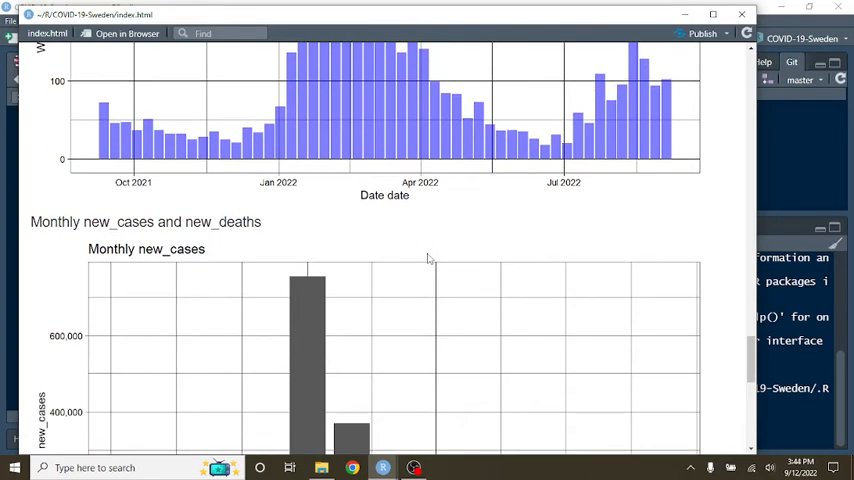
- Scroll past the monthly cases charts, then stage the modified index.html in Git
scroll(down, 3)
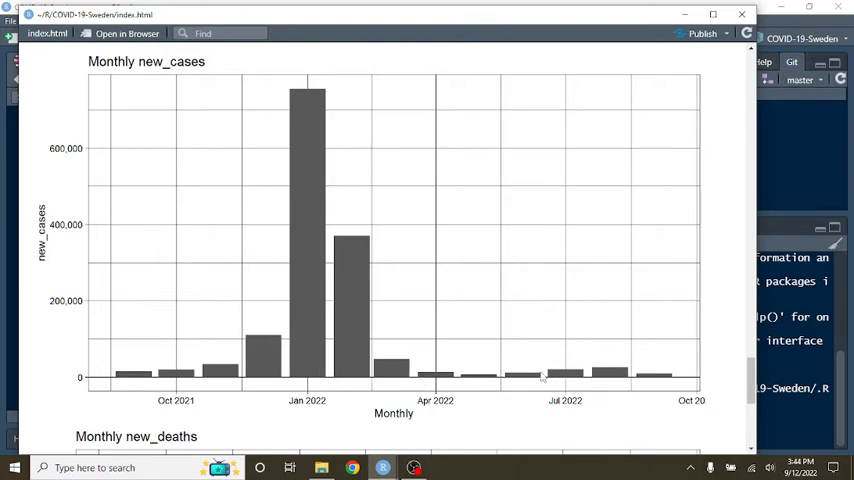
scroll(down, 3)
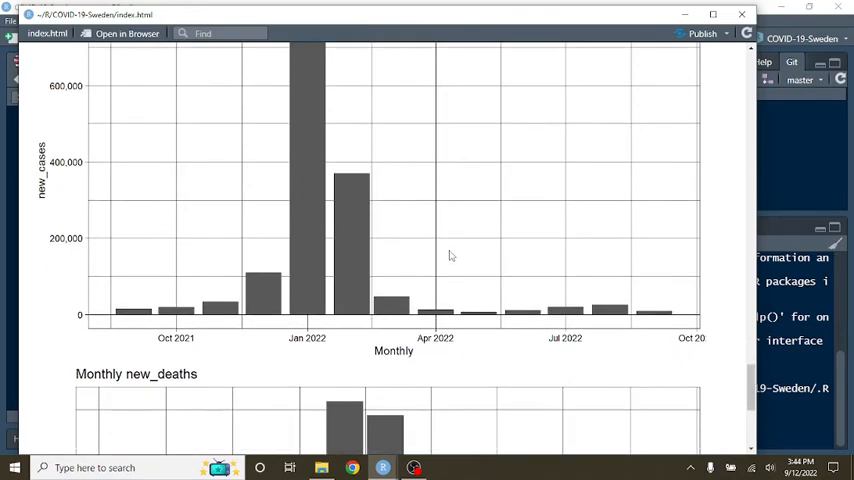
scroll(down, 3)
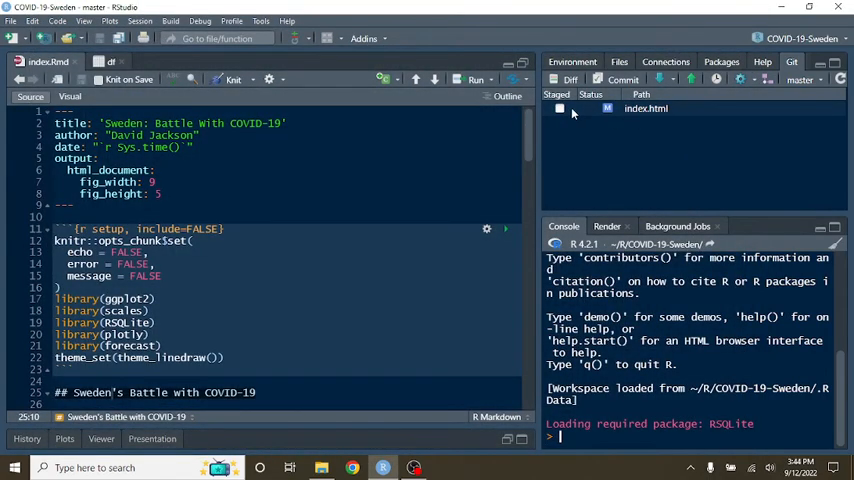
click(560, 109)
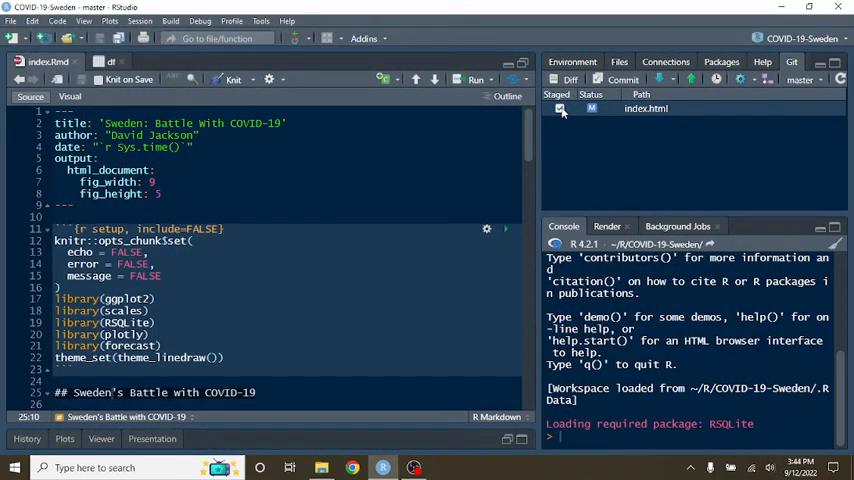